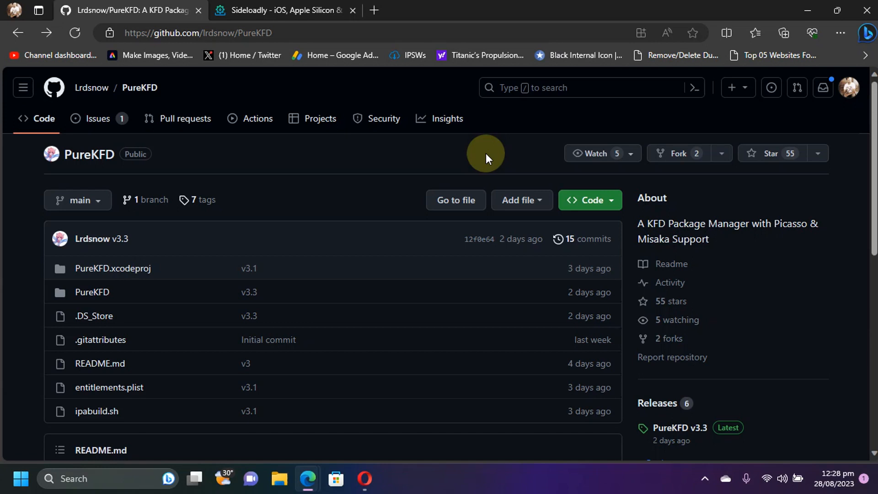
pyautogui.moveTo(398, 173)
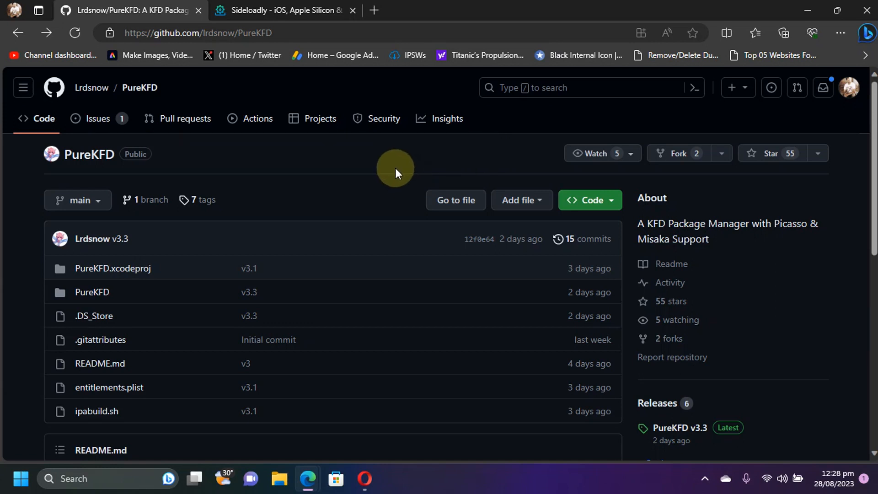
pyautogui.moveTo(395, 165)
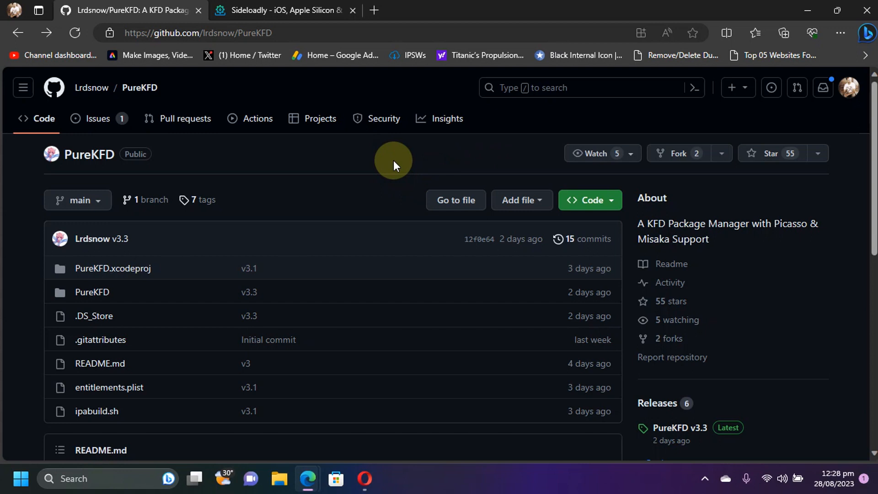
pyautogui.moveTo(355, 371)
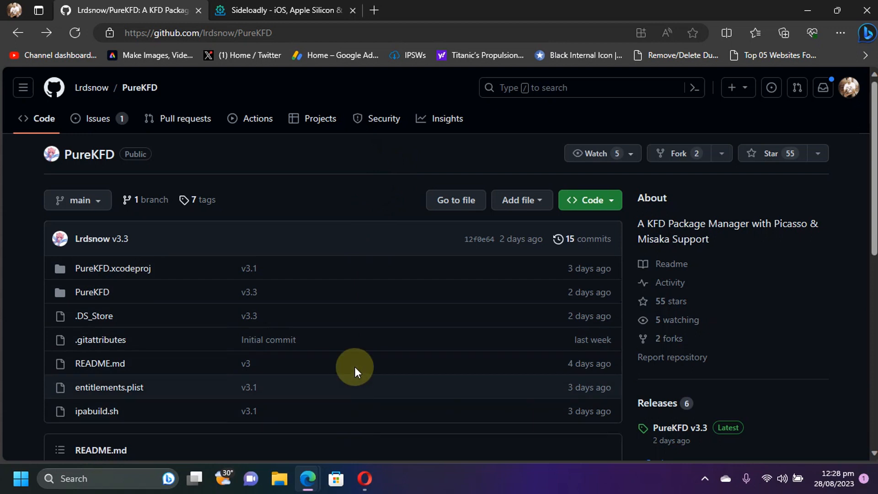
pyautogui.moveTo(397, 182)
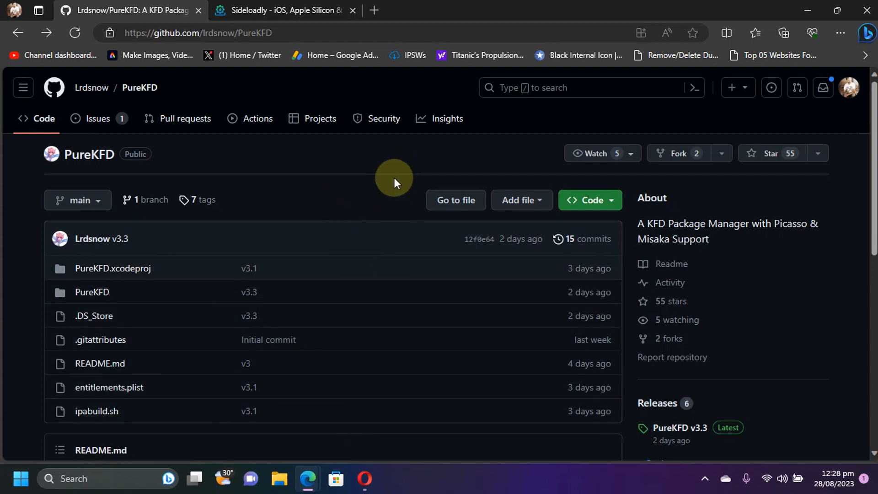
pyautogui.moveTo(206, 38)
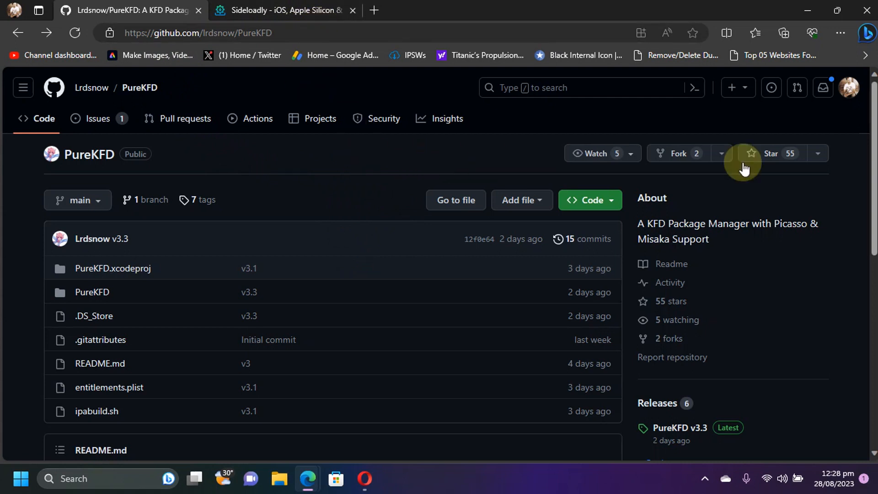
pyautogui.moveTo(874, 146)
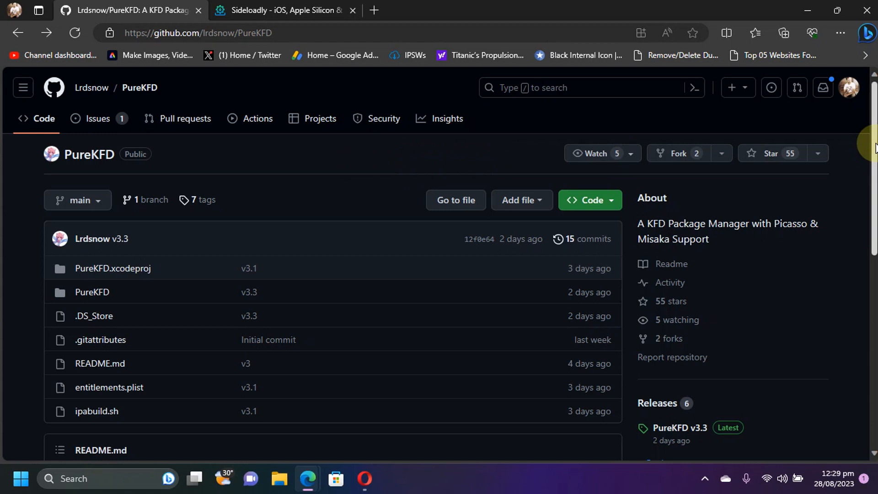
# Go to the PureKFD v3.3 release page with its PureKFD.ipa asset.
pyautogui.scroll(-3)
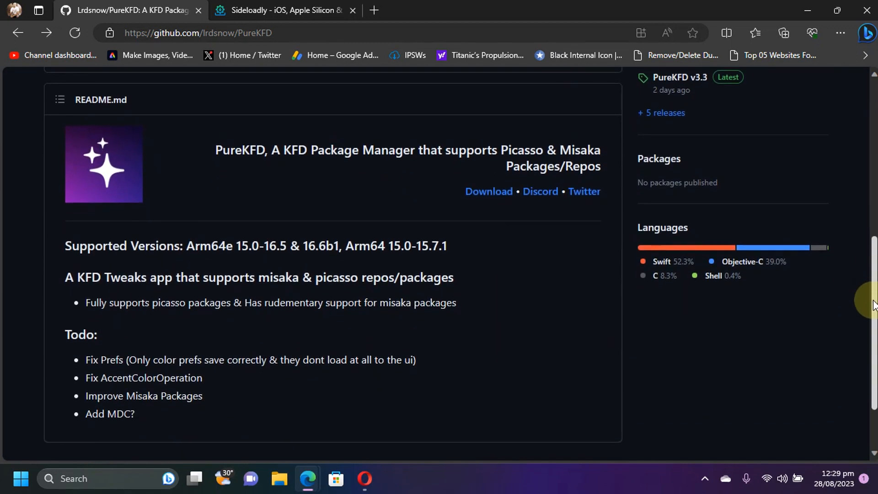
pyautogui.scroll(-3)
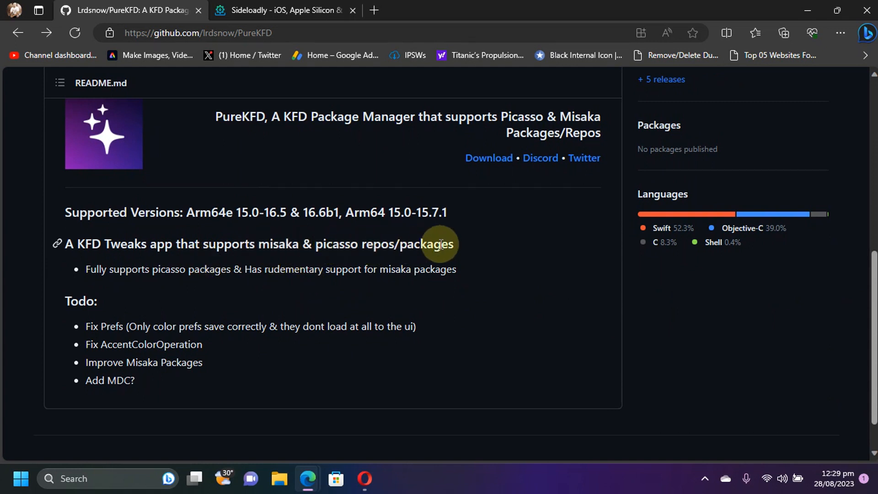
pyautogui.moveTo(542, 302)
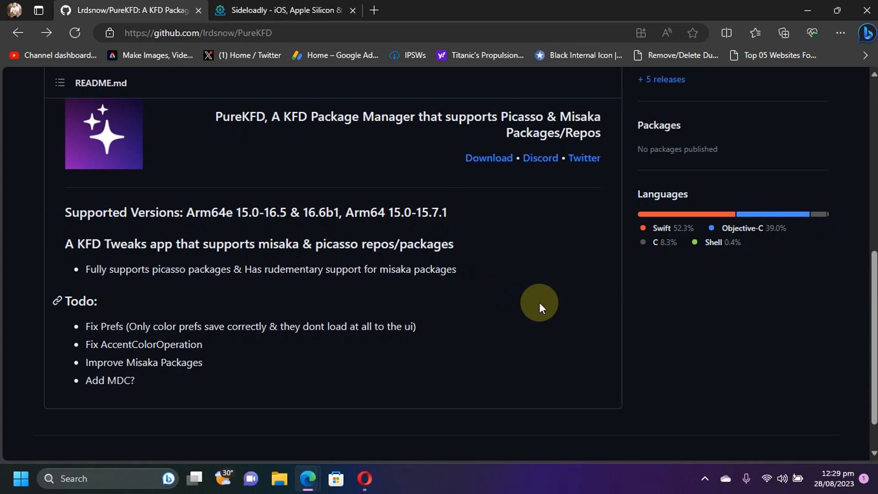
pyautogui.scroll(3)
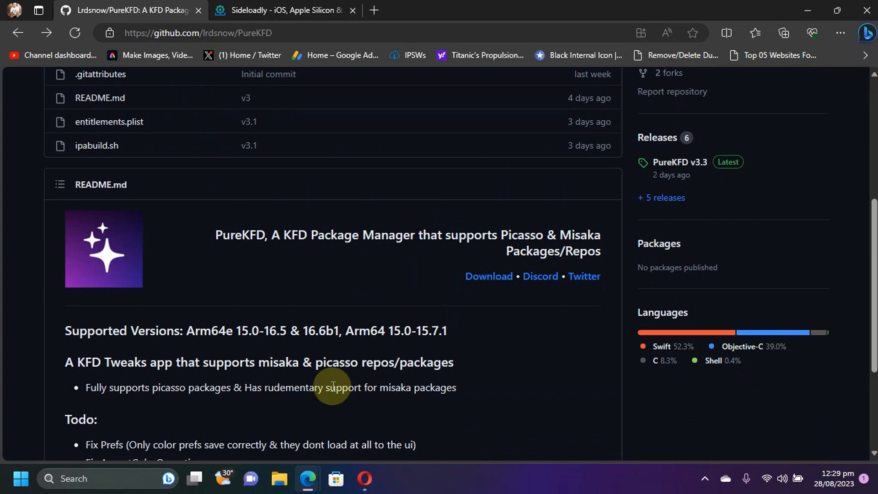
pyautogui.moveTo(311, 389)
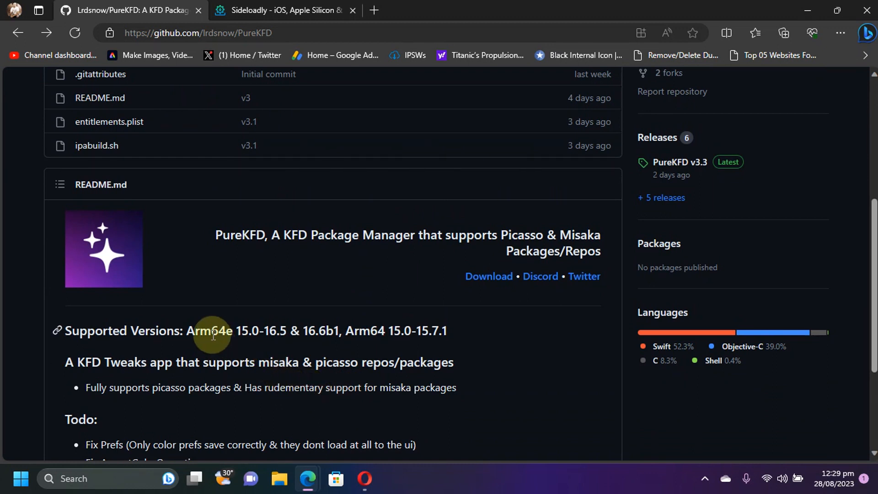
pyautogui.moveTo(263, 353)
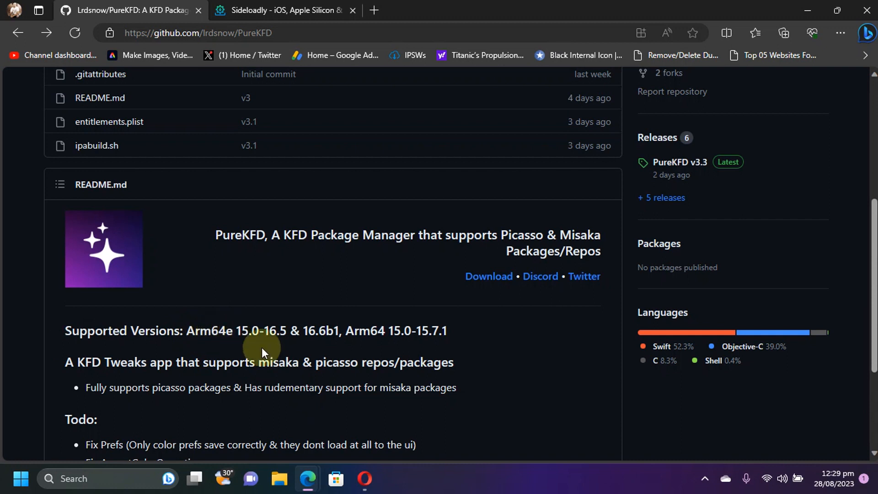
pyautogui.moveTo(313, 374)
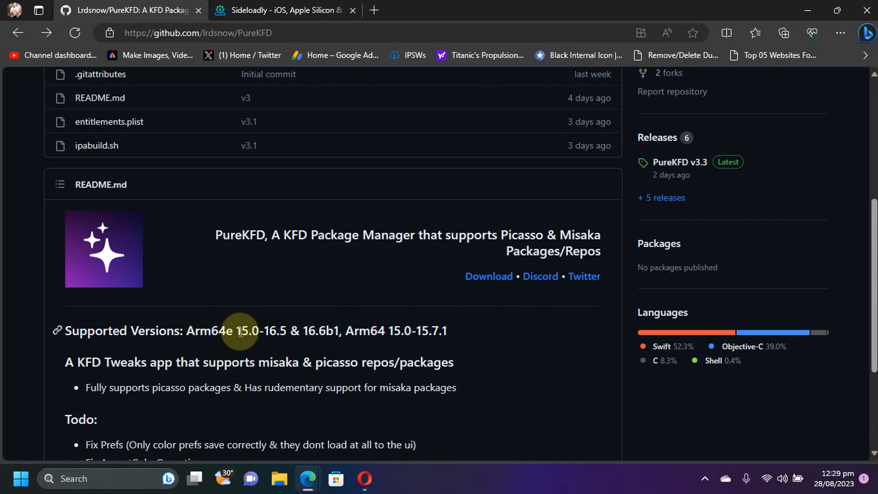
pyautogui.moveTo(272, 344)
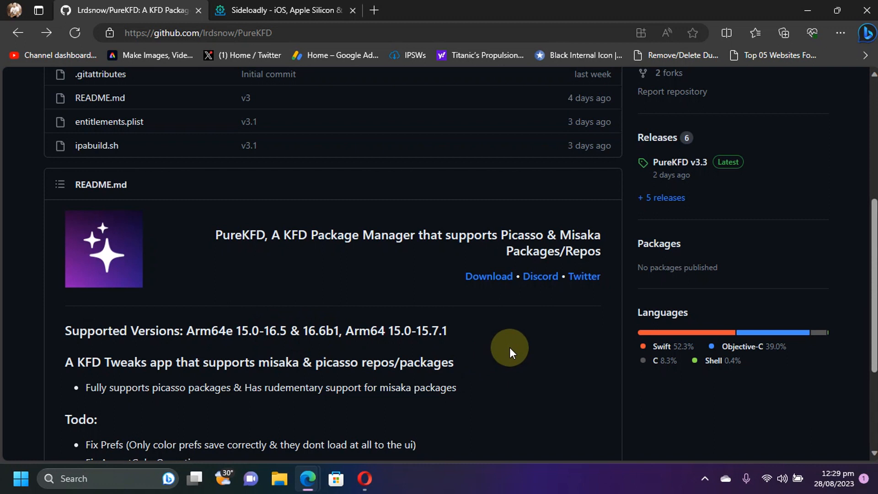
pyautogui.moveTo(492, 338)
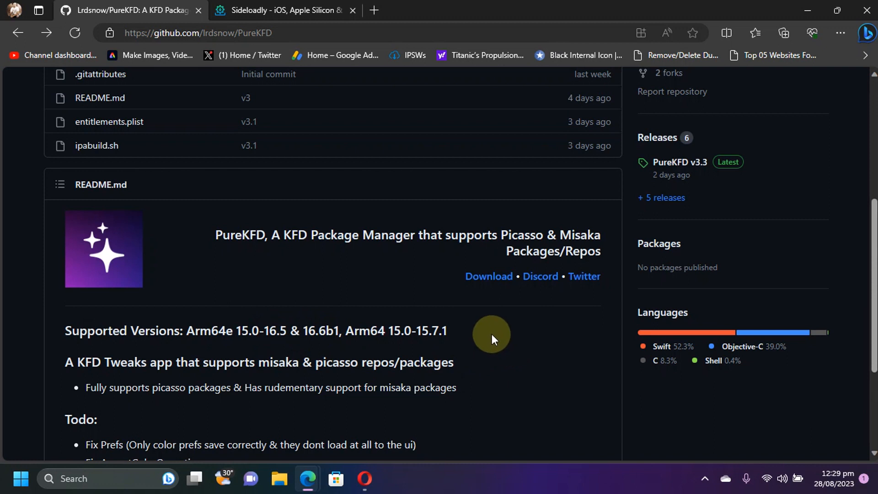
pyautogui.moveTo(480, 361)
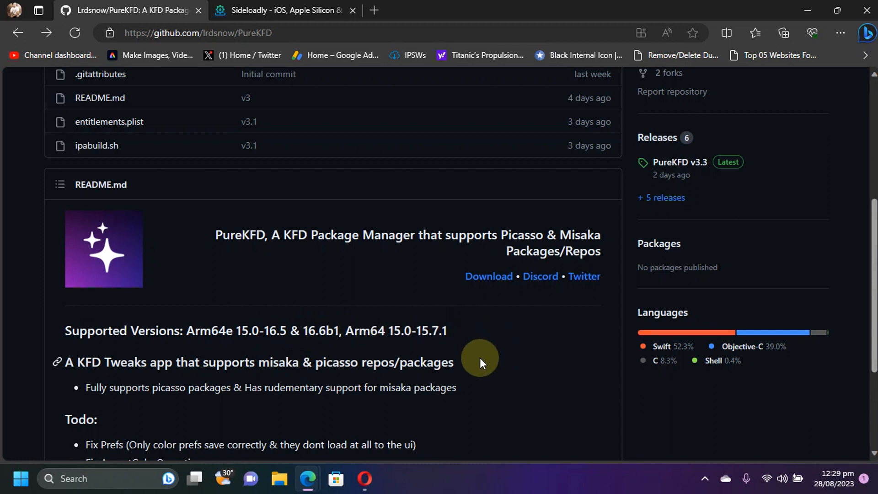
pyautogui.moveTo(467, 337)
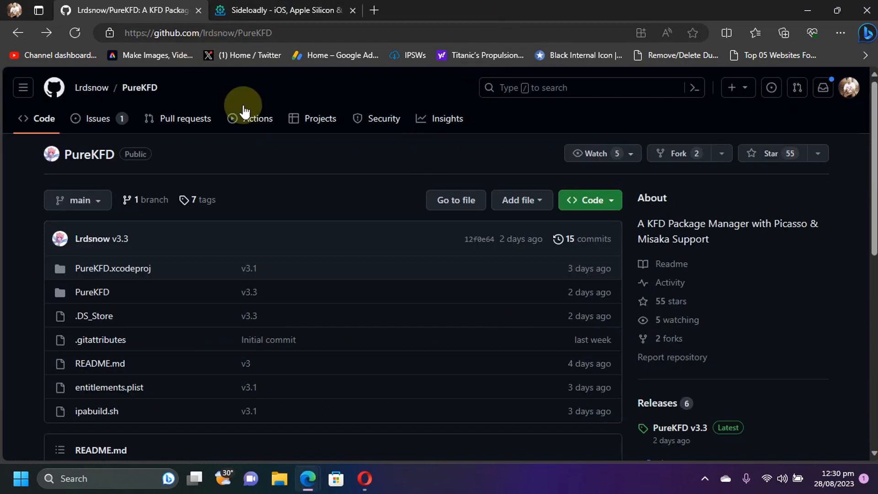
pyautogui.scroll(-3)
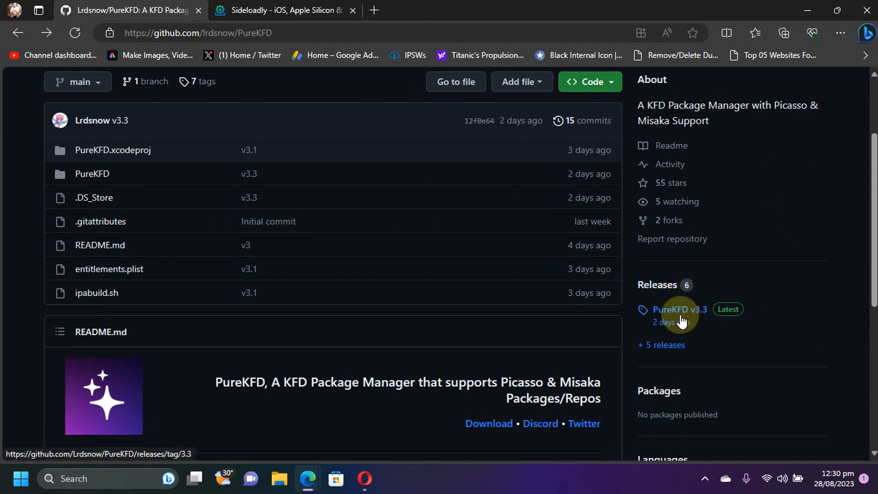
pyautogui.click(679, 309)
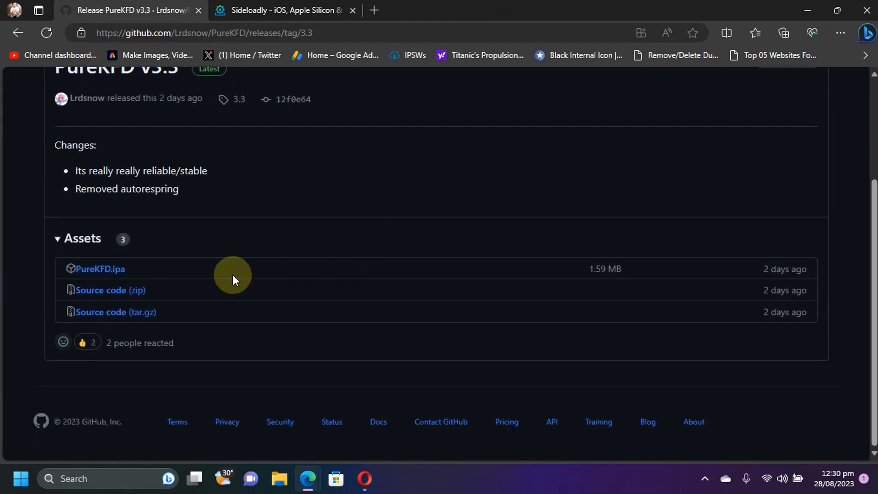
pyautogui.moveTo(94, 269)
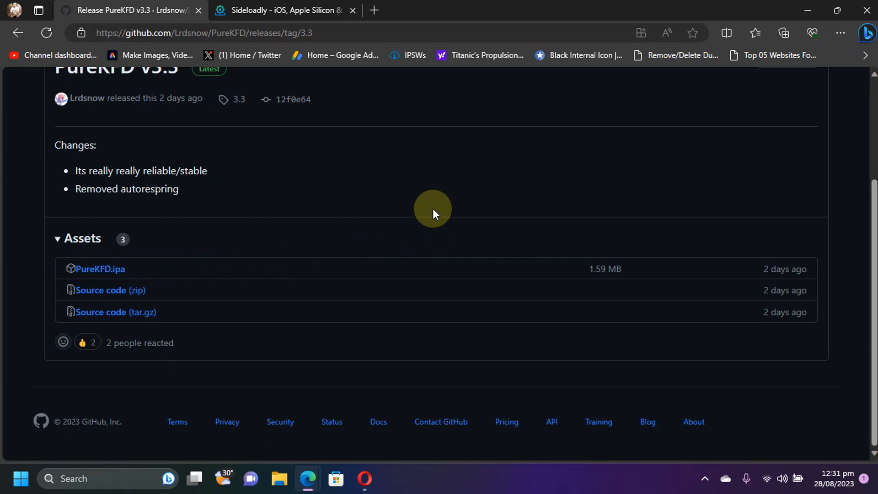
# Switch to the Sideloadly site and reach its Windows and macOS download buttons.
pyautogui.click(285, 10)
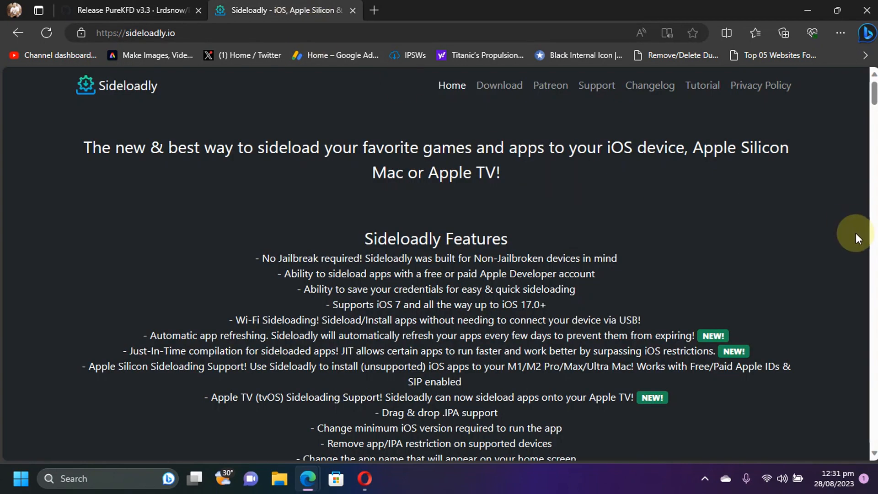
pyautogui.moveTo(520, 185)
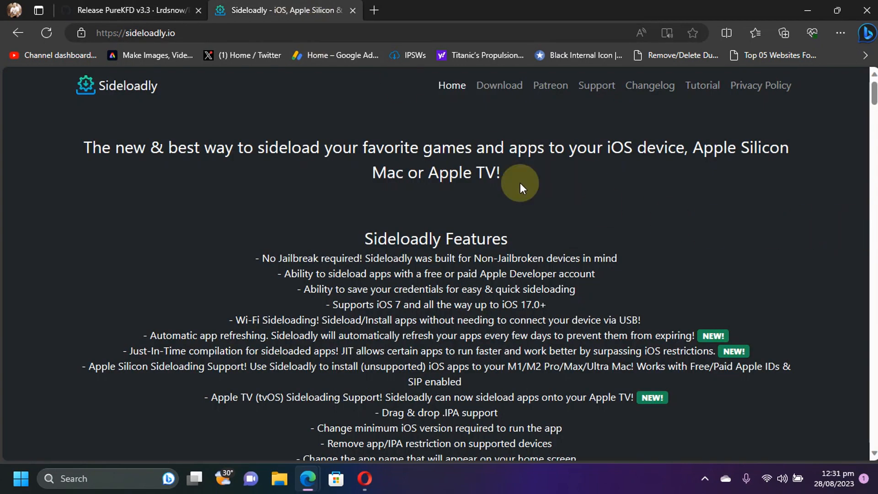
pyautogui.scroll(-3)
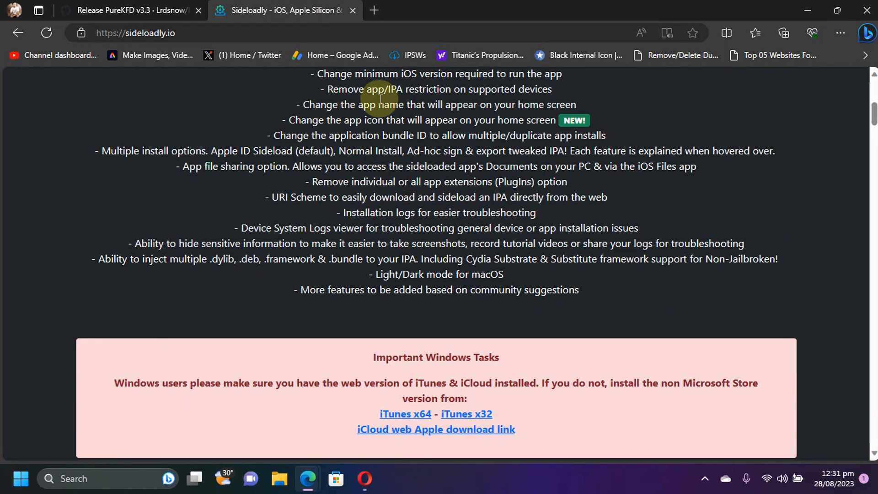
pyautogui.scroll(-3)
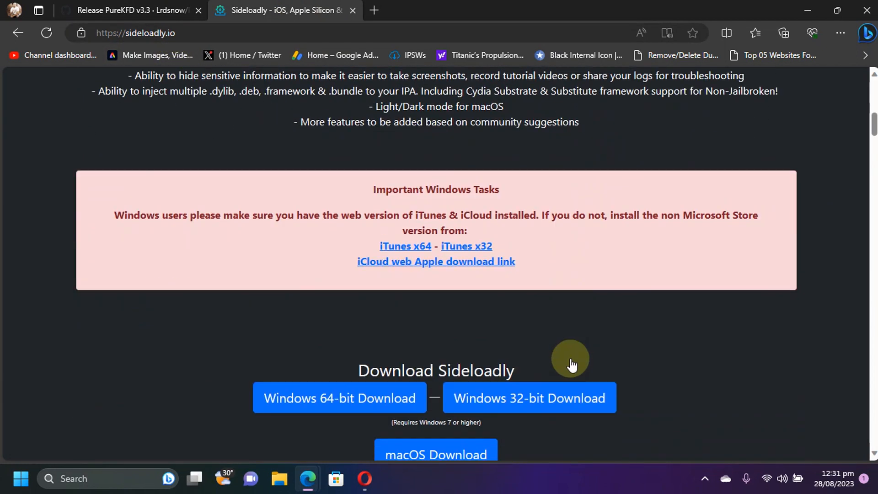
pyautogui.scroll(-3)
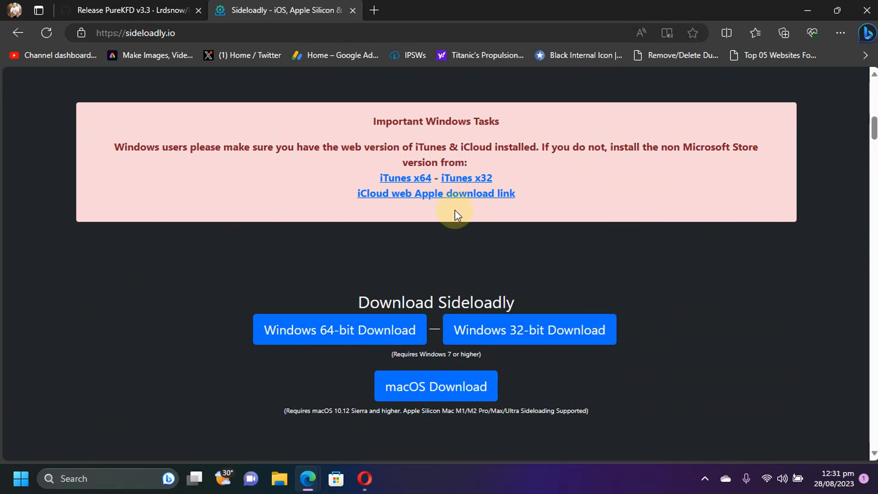
pyautogui.moveTo(493, 178)
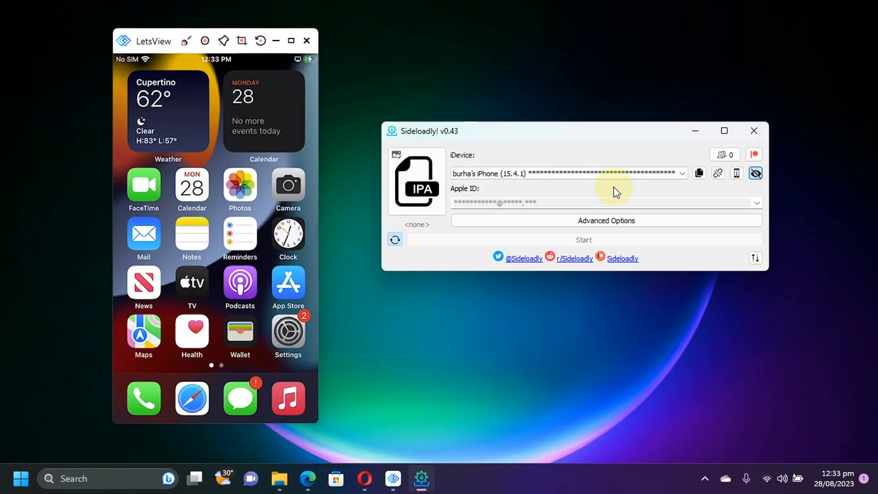
pyautogui.moveTo(218, 115)
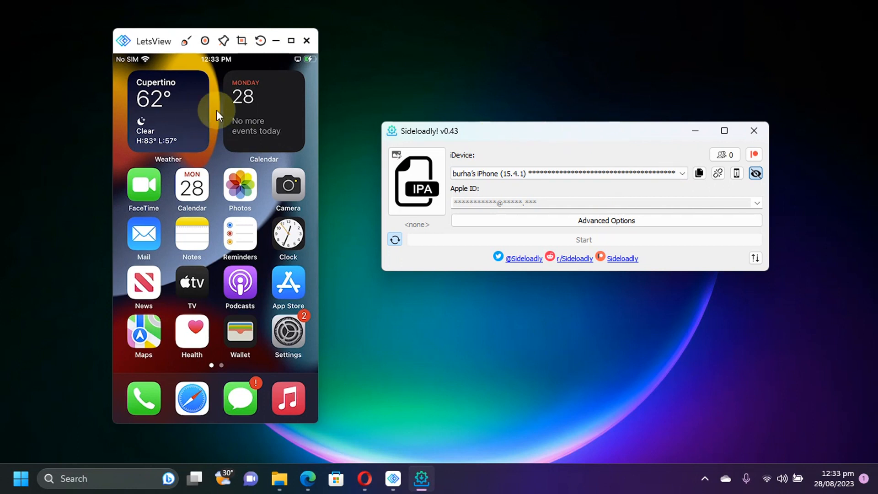
pyautogui.moveTo(220, 171)
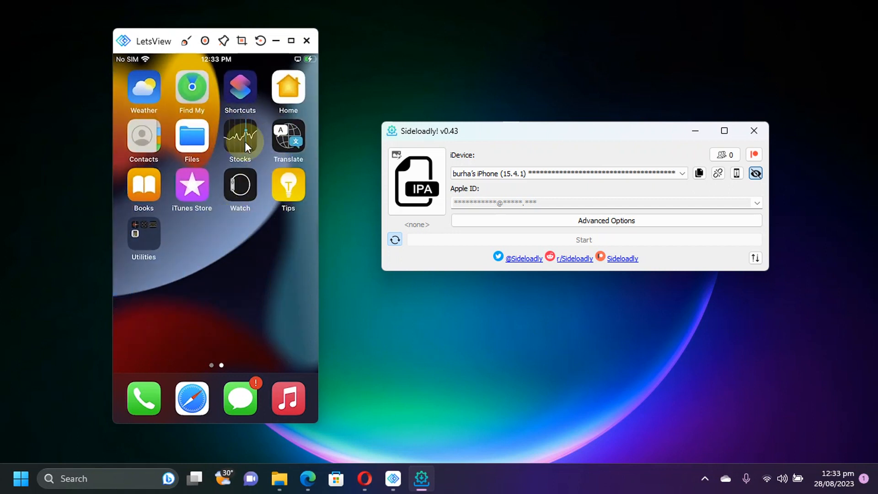
# Bring up Sideloadly's Choose IPA File dialog showing PureKFD.ipa.
pyautogui.click(142, 233)
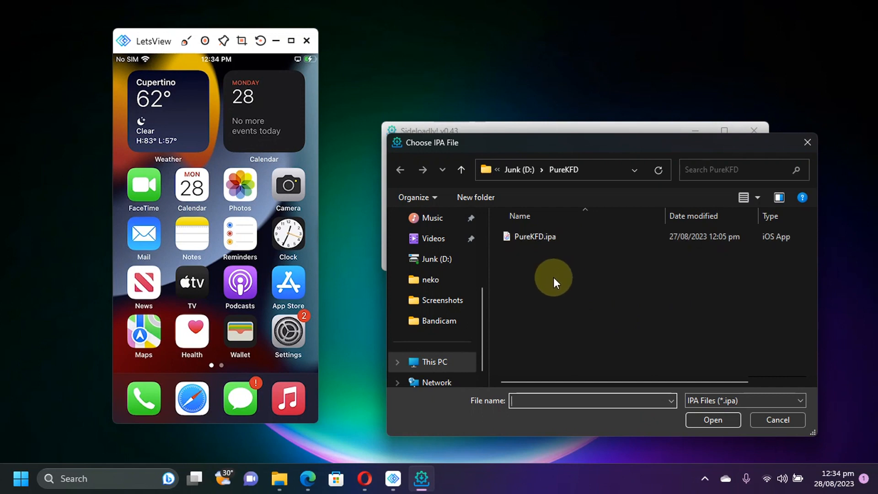
# Load PureKFD.ipa into Sideloadly and start installing it on the iPhone.
pyautogui.click(535, 236)
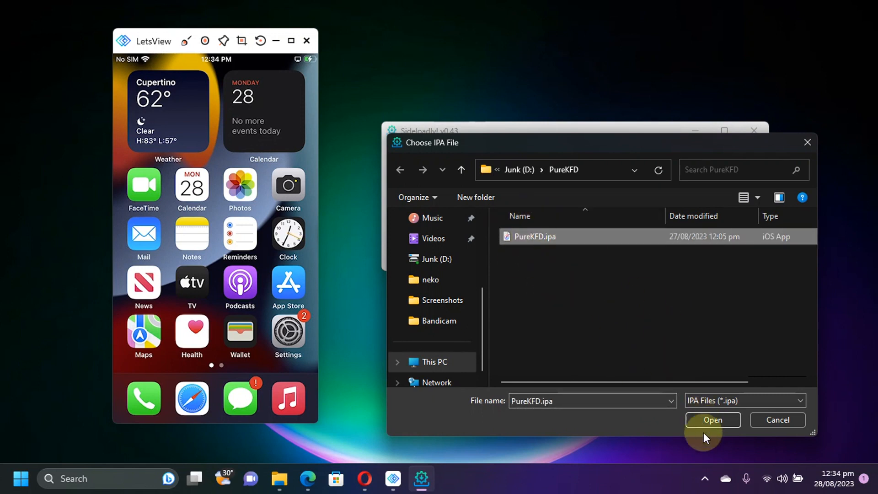
pyautogui.click(714, 420)
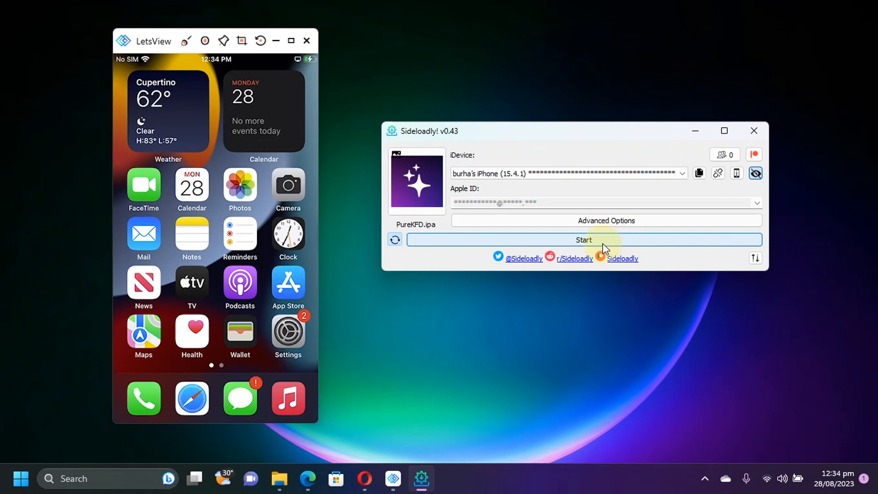
pyautogui.click(583, 240)
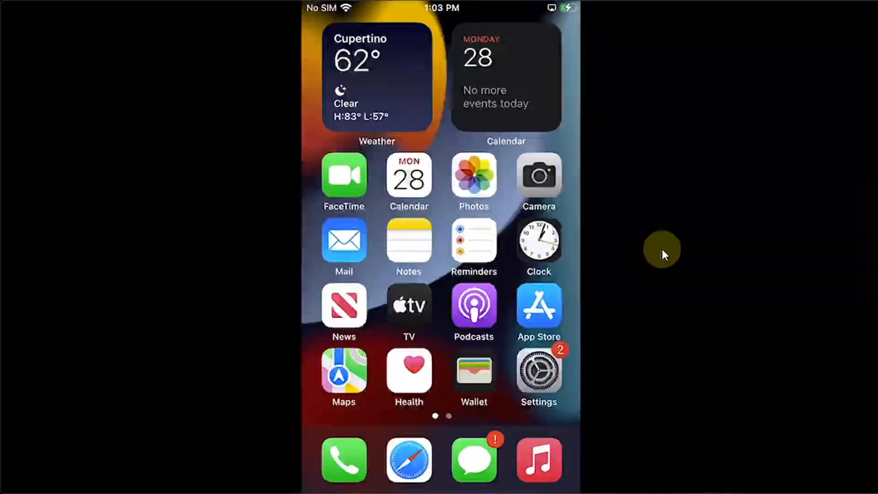
pyautogui.hscroll(-3)
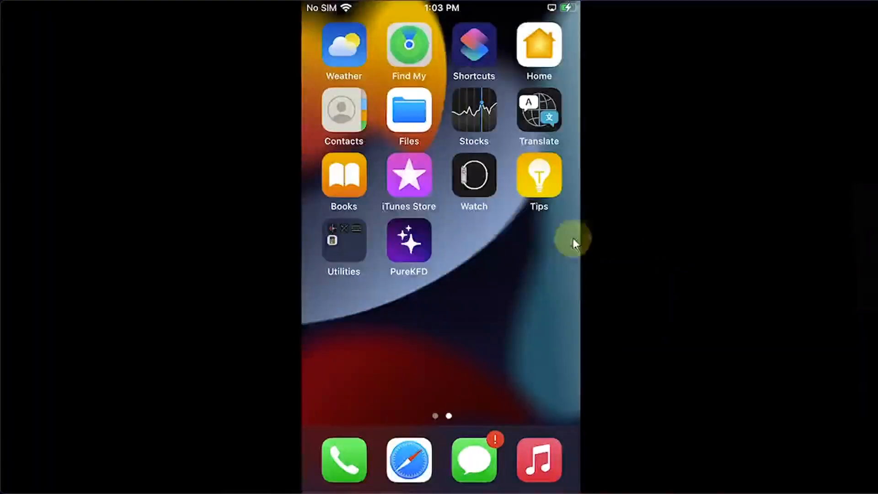
pyautogui.moveTo(654, 250)
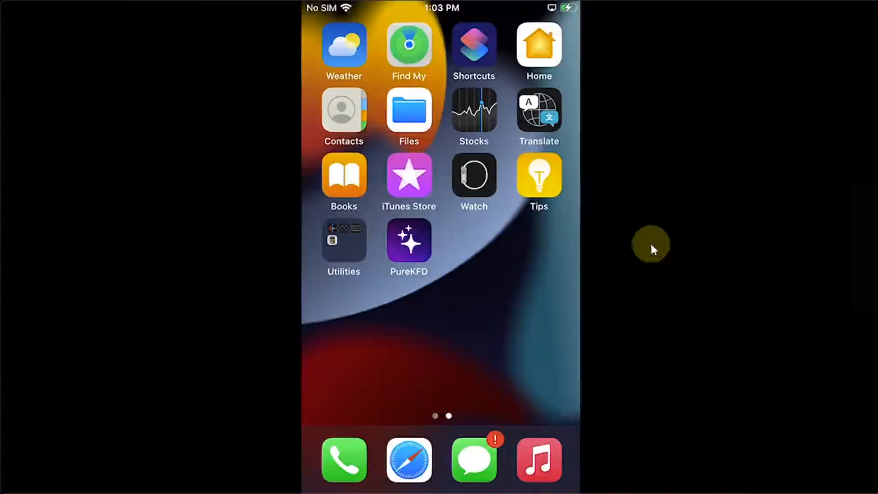
pyautogui.hscroll(3)
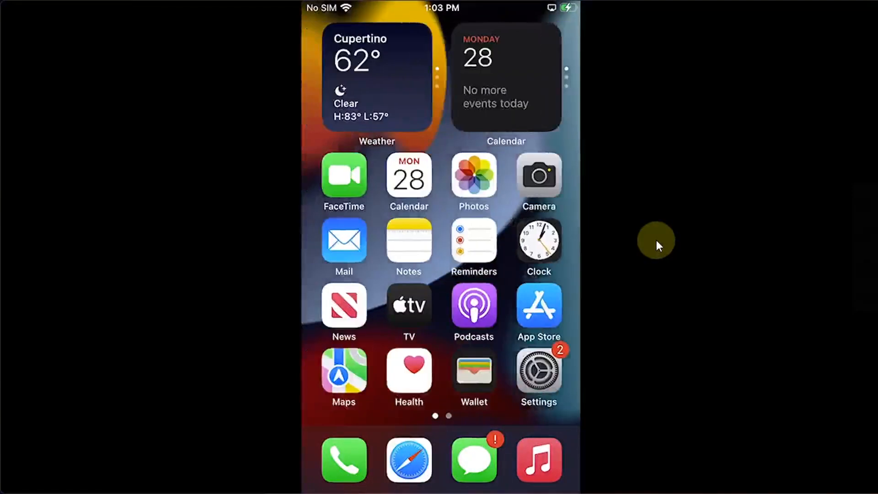
# Reach the General page of iOS Settings with VPN & Device Management.
pyautogui.click(539, 369)
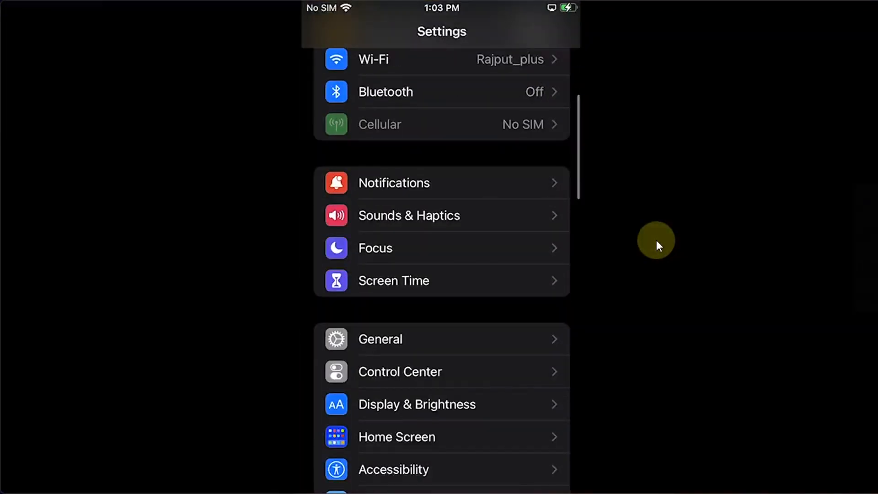
pyautogui.click(380, 339)
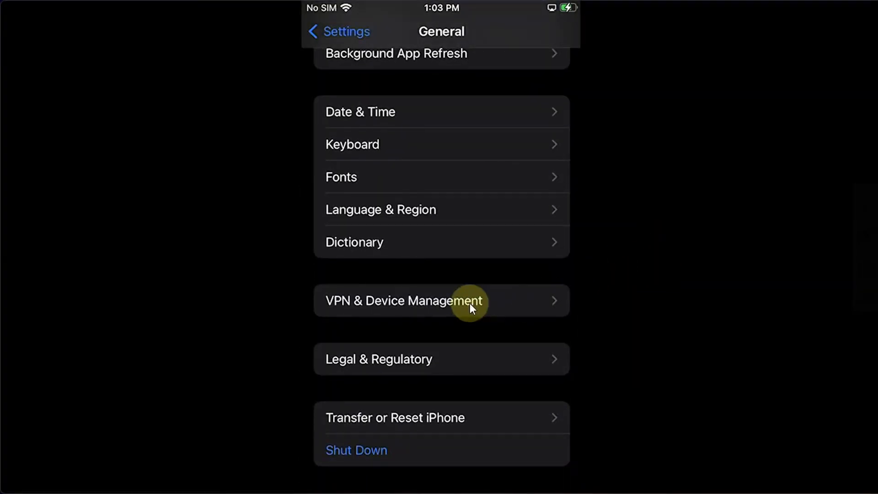
pyautogui.moveTo(449, 84)
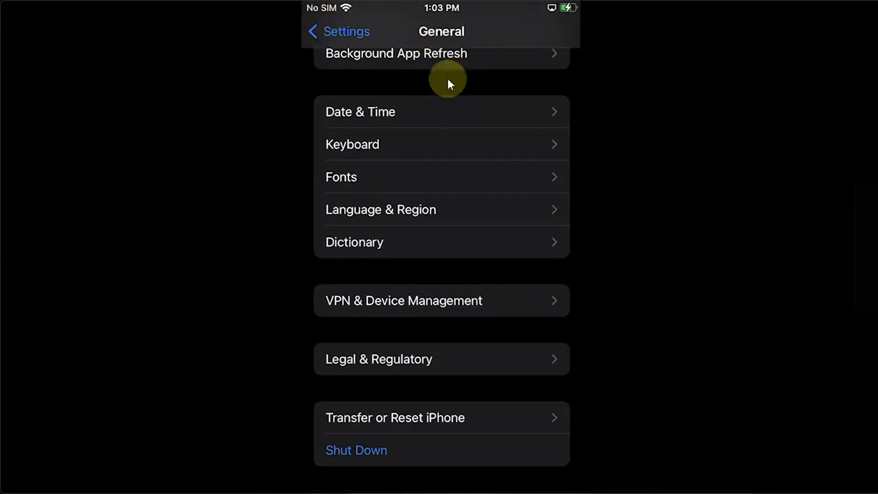
pyautogui.moveTo(499, 311)
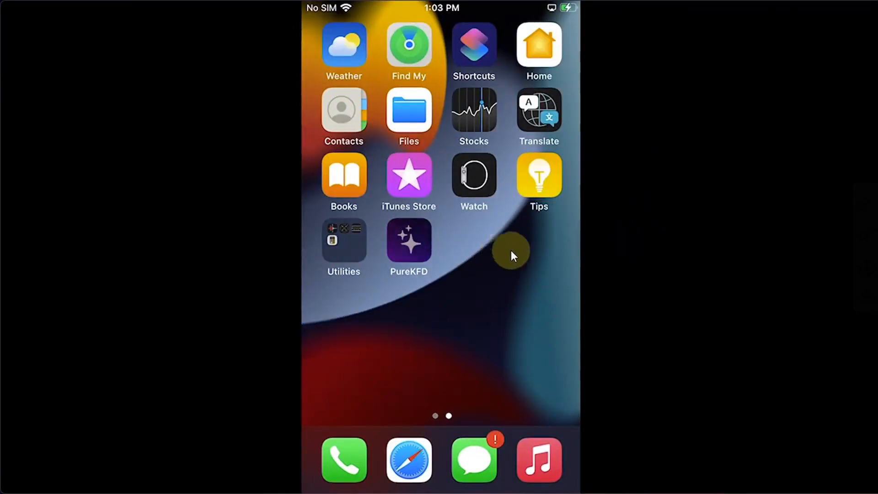
# Launch PureKFD, let the Repos list load, and return to the Home tab.
pyautogui.click(408, 240)
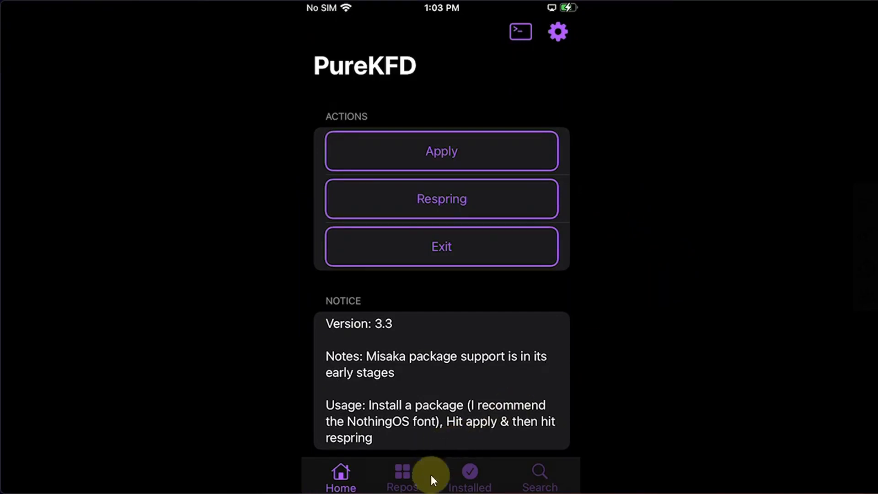
pyautogui.click(403, 480)
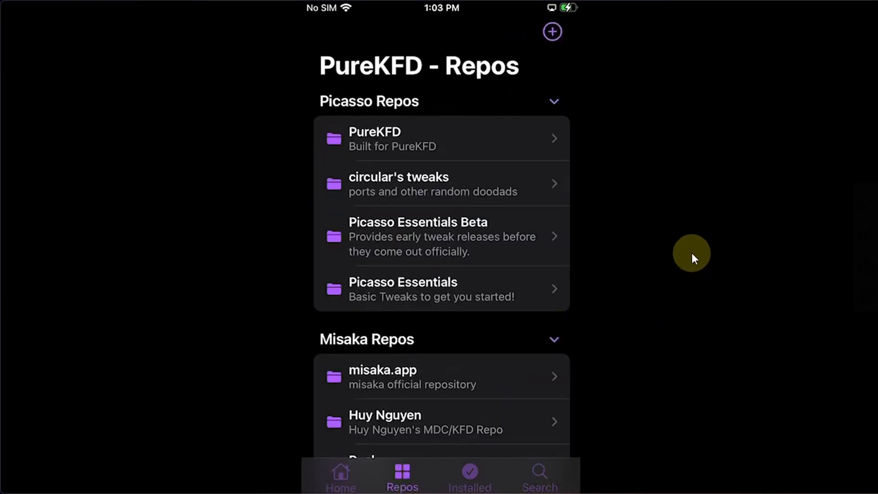
pyautogui.moveTo(650, 242)
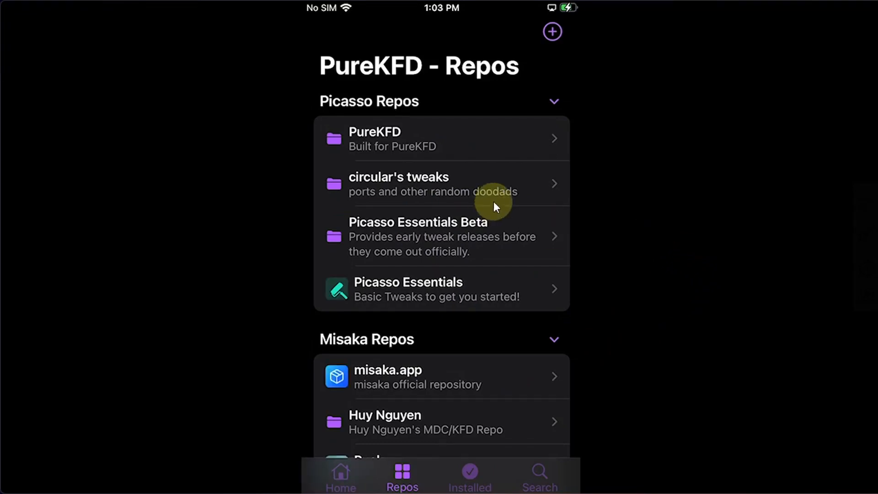
pyautogui.click(341, 476)
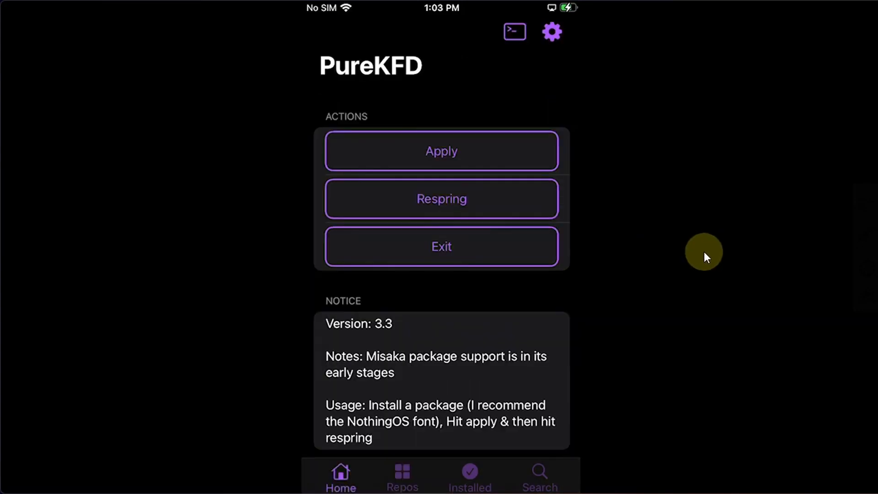
pyautogui.moveTo(399, 372)
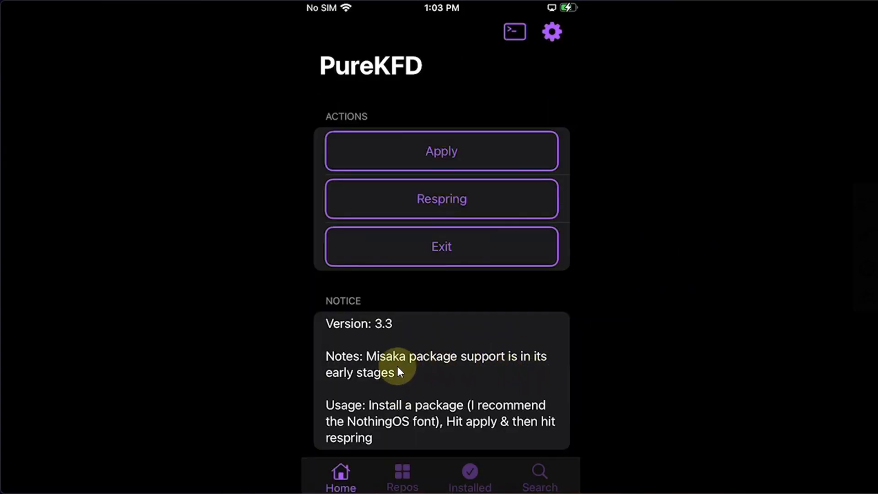
pyautogui.moveTo(591, 354)
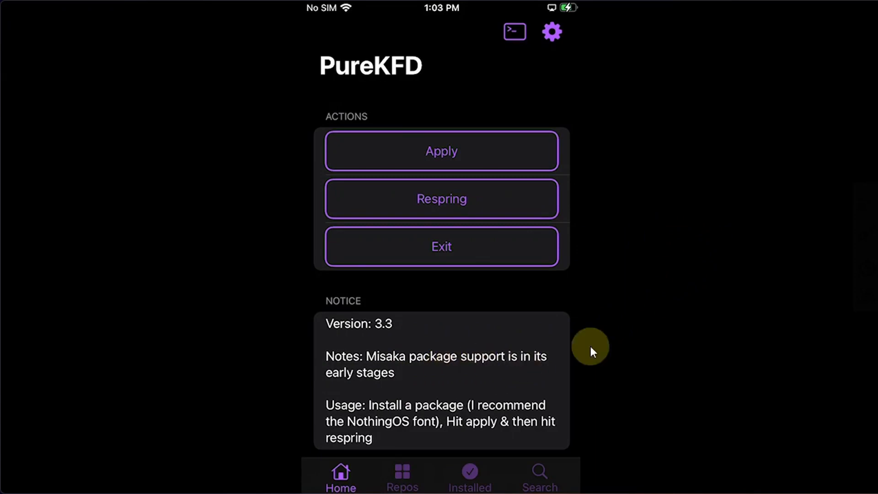
pyautogui.moveTo(697, 292)
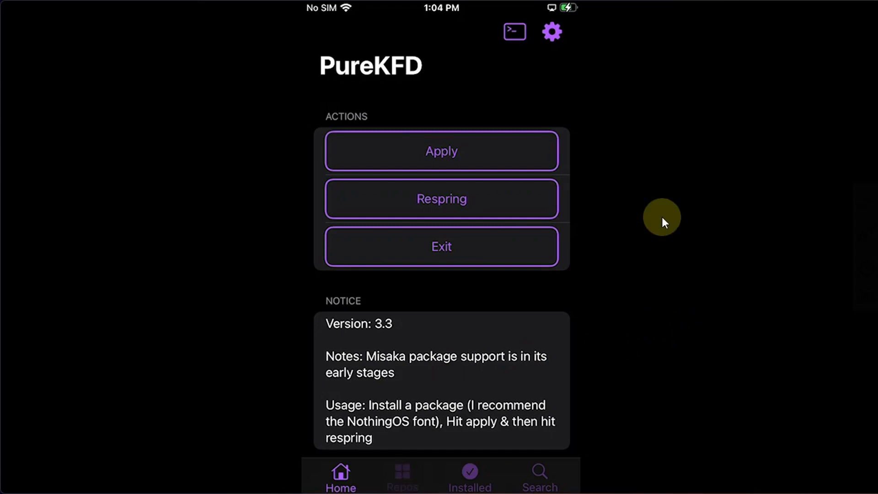
# Install Mihari clock (Homescreen) from Huy Nguyen's repo and confirm it in the Installed list.
pyautogui.click(403, 475)
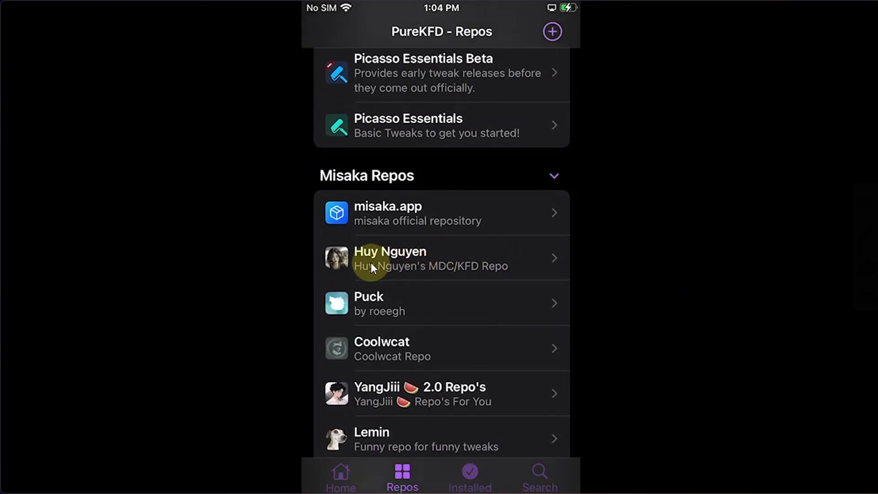
pyautogui.click(389, 258)
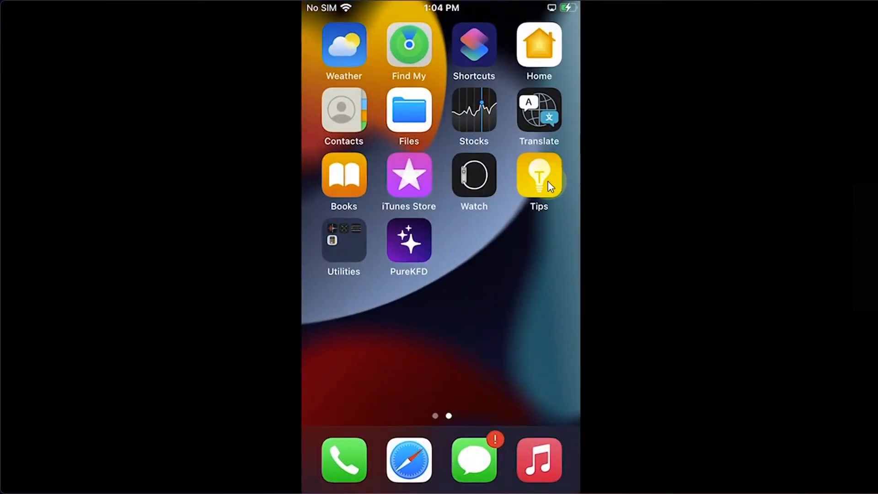
pyautogui.hscroll(3)
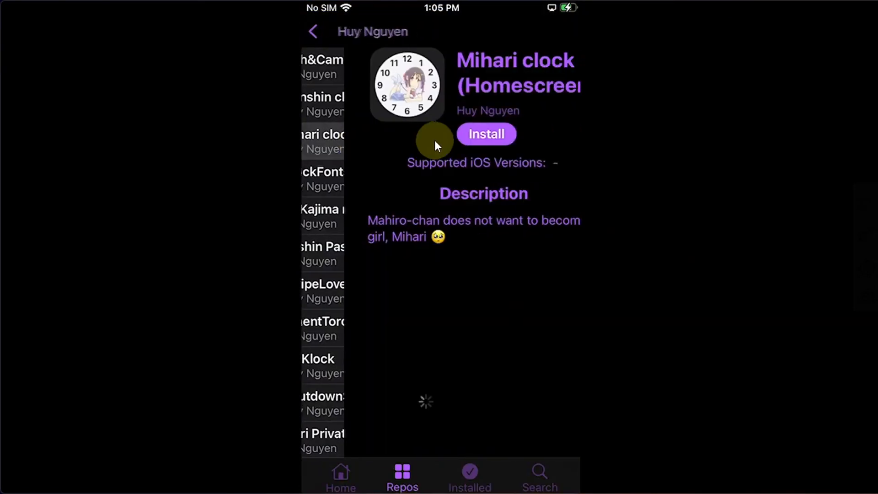
pyautogui.click(486, 134)
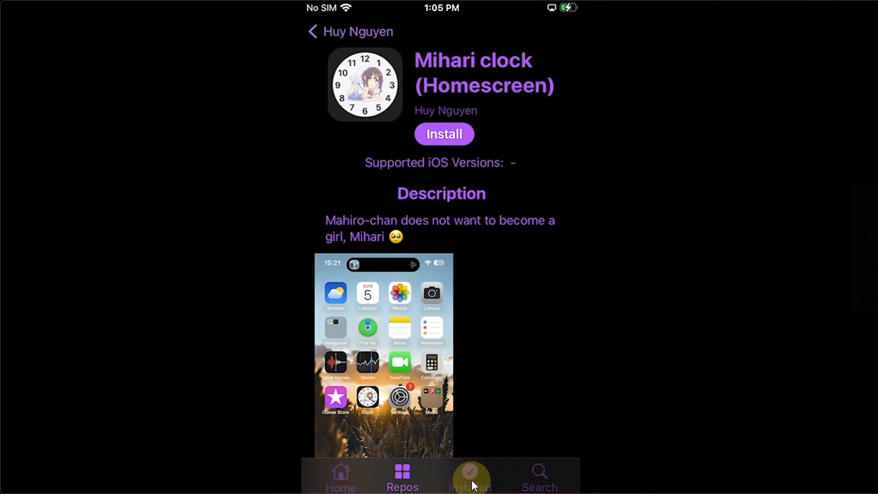
pyautogui.click(470, 472)
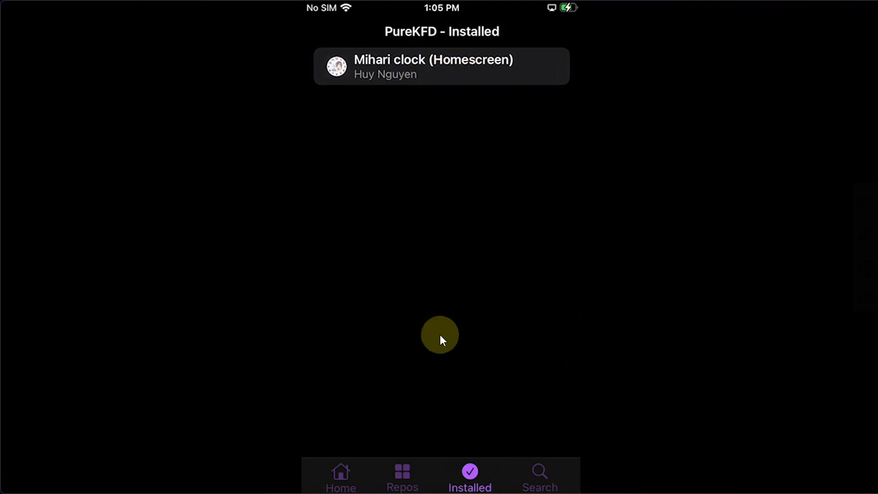
# Apply the Mihari clock tweak and respring the iPhone.
pyautogui.click(340, 476)
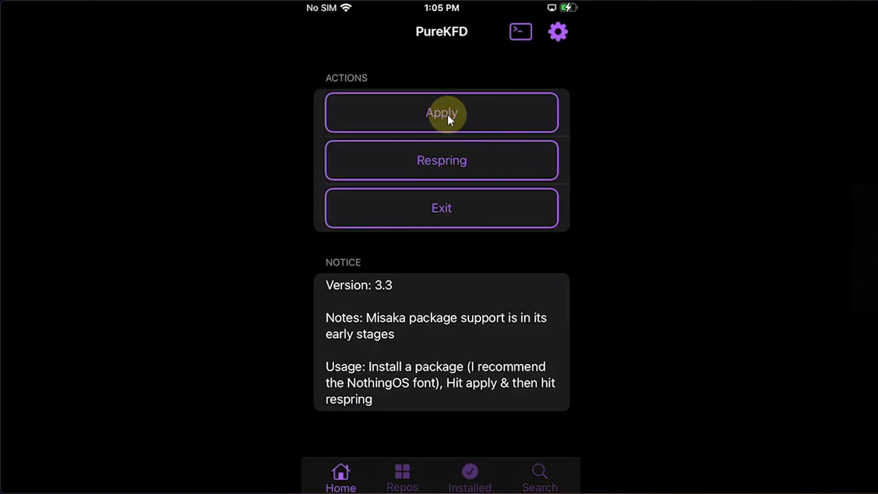
pyautogui.moveTo(522, 201)
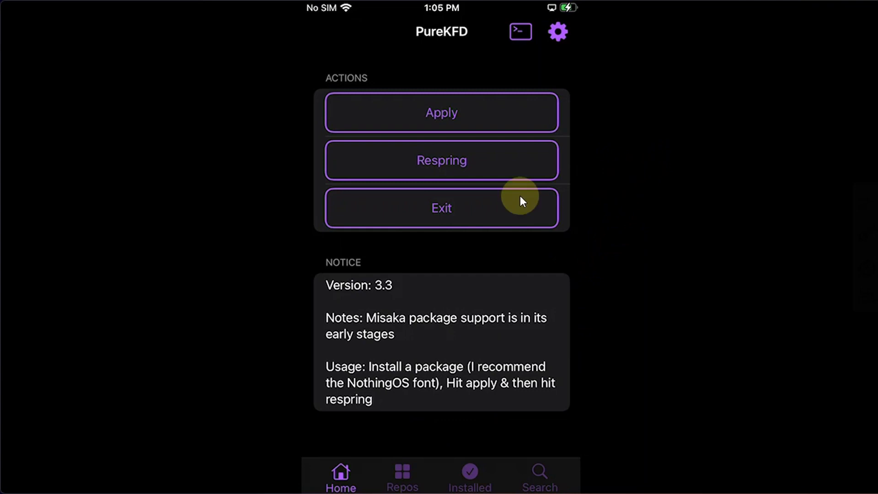
pyautogui.click(441, 208)
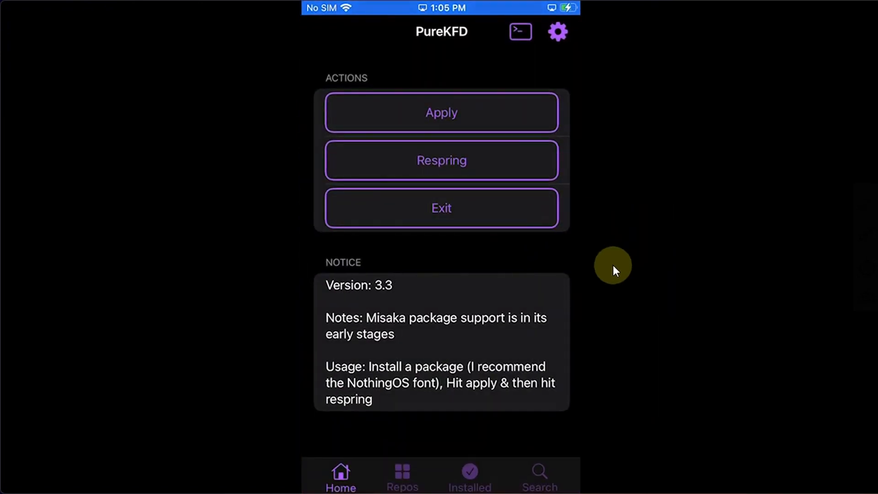
pyautogui.moveTo(693, 238)
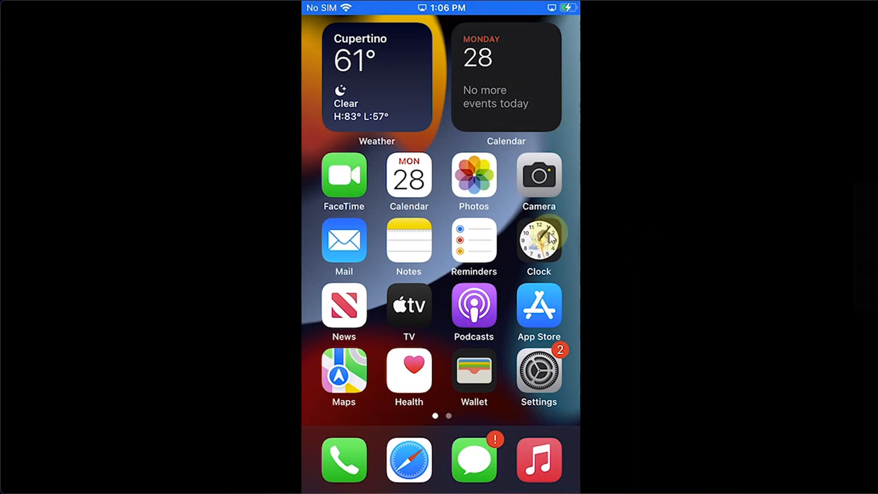
pyautogui.moveTo(534, 249)
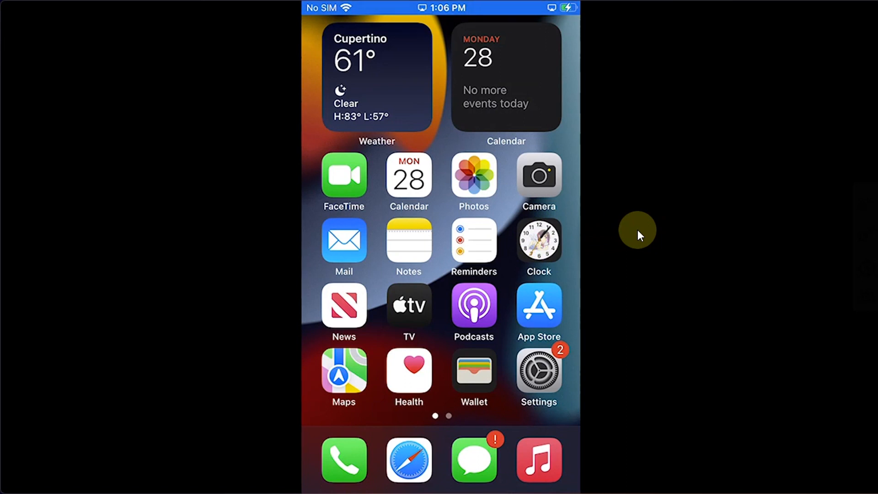
pyautogui.moveTo(684, 254)
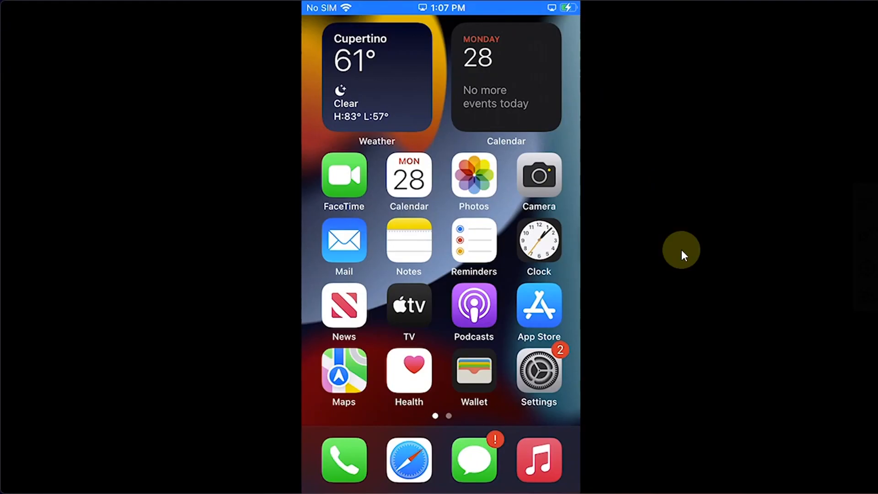
pyautogui.moveTo(687, 260)
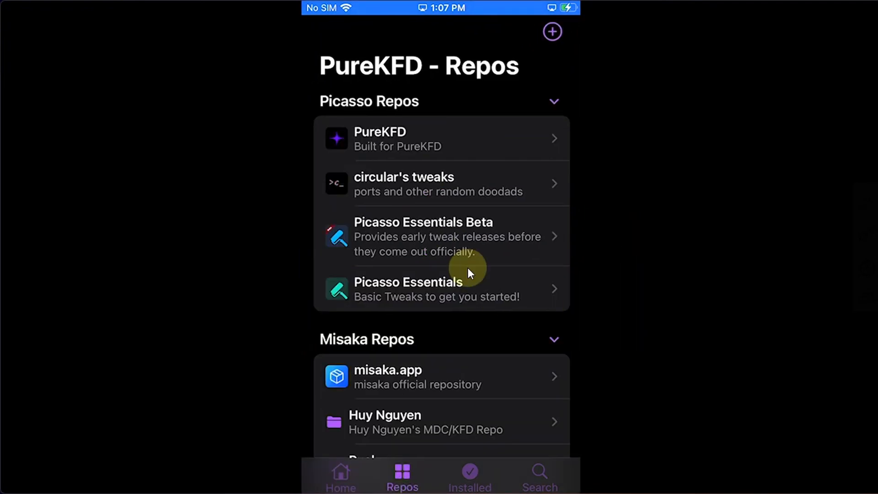
pyautogui.scroll(-3)
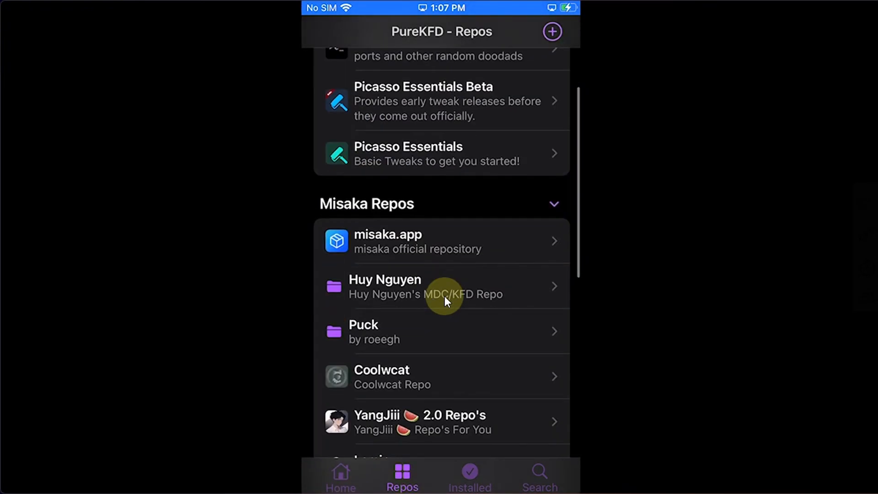
pyautogui.scroll(-3)
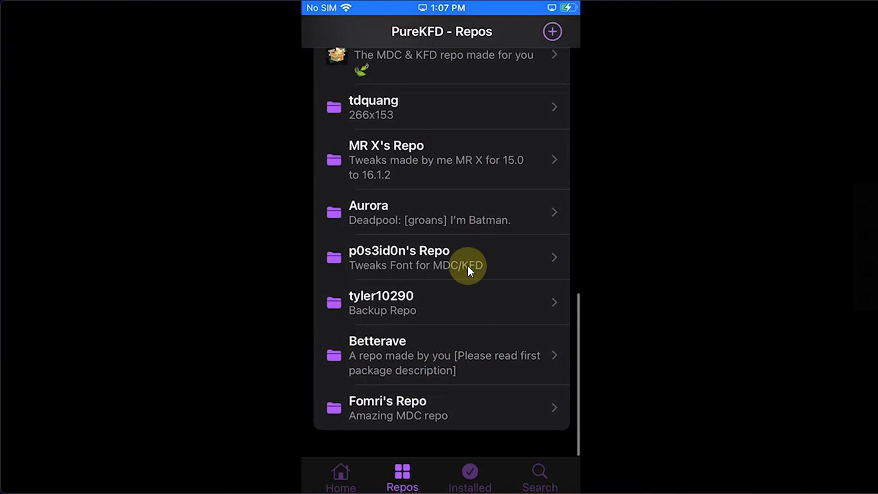
pyautogui.click(538, 475)
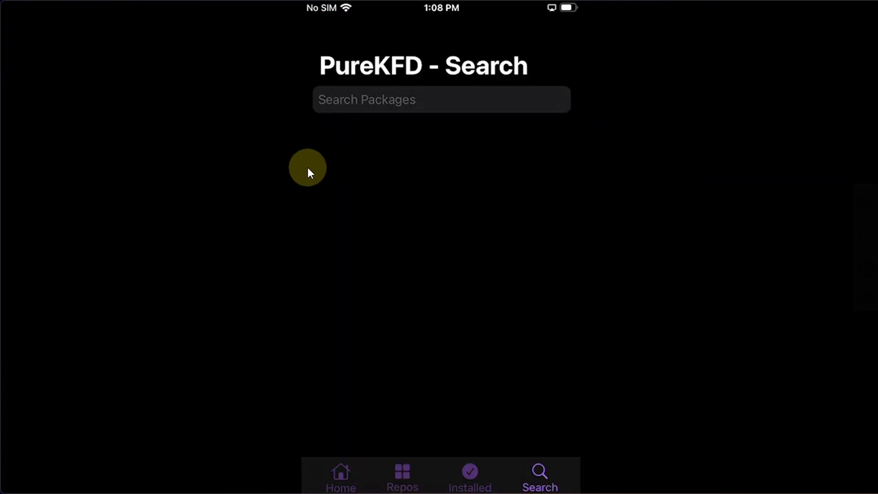
pyautogui.moveTo(440, 295)
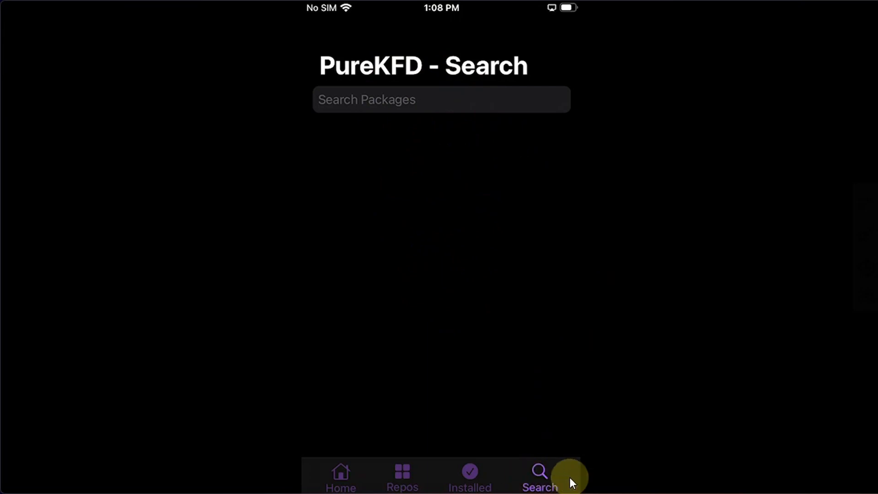
pyautogui.click(403, 483)
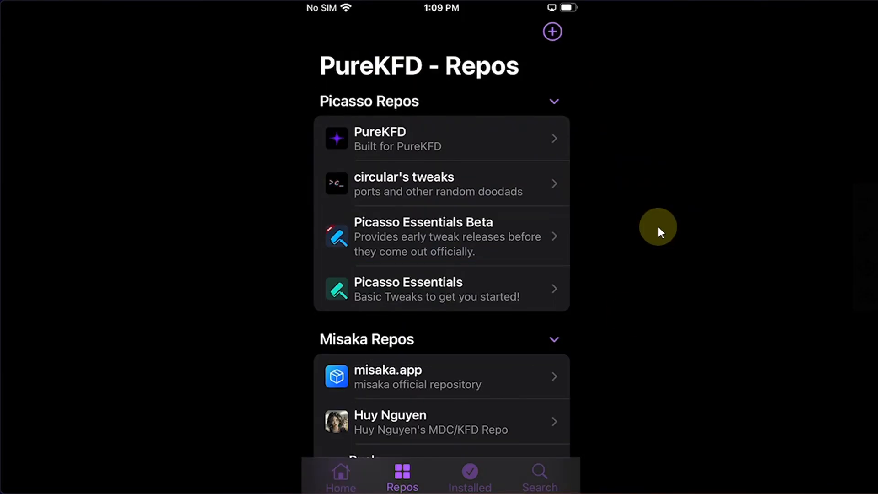